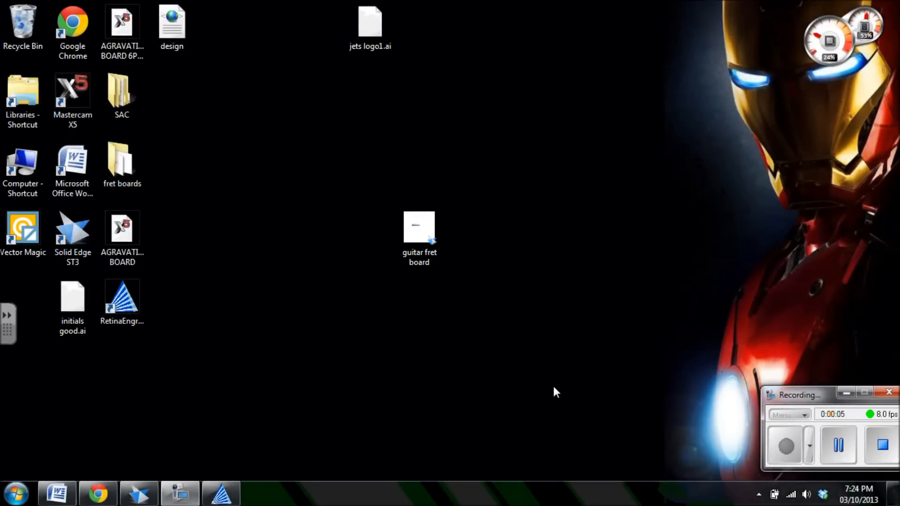
Launch RetinaEngrave3D from its desktop shortcut.
click(122, 301)
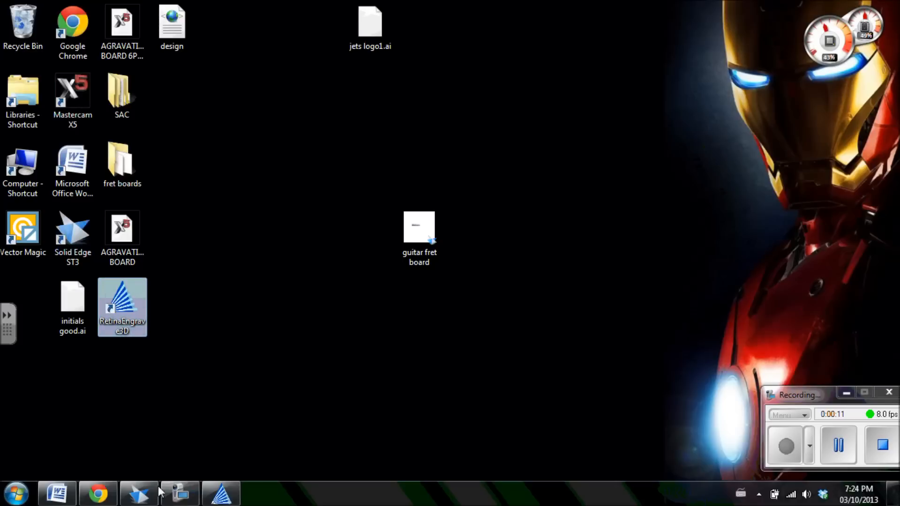
double_click(122, 307)
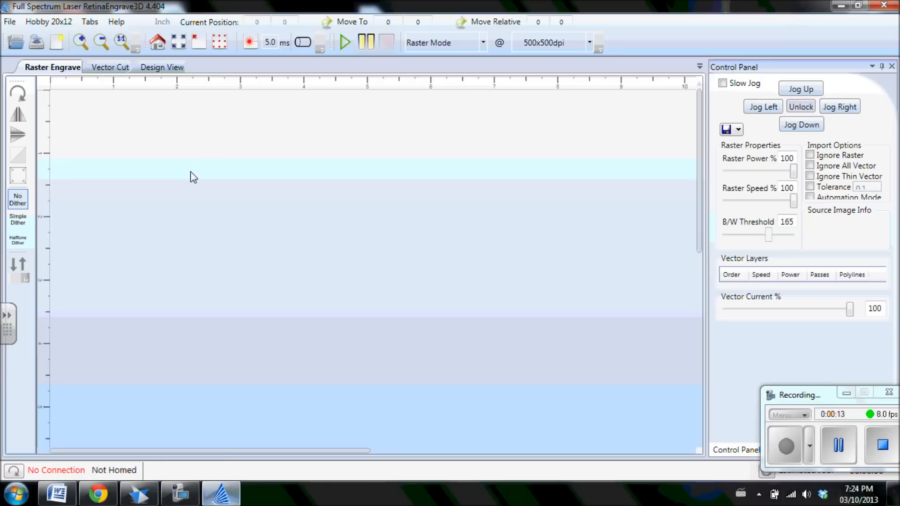
mouse_move(814, 19)
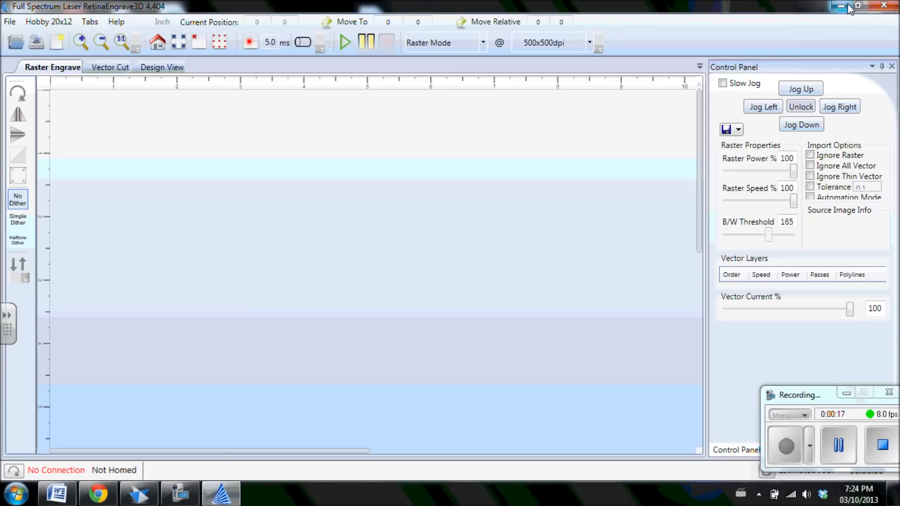
mouse_move(849, 7)
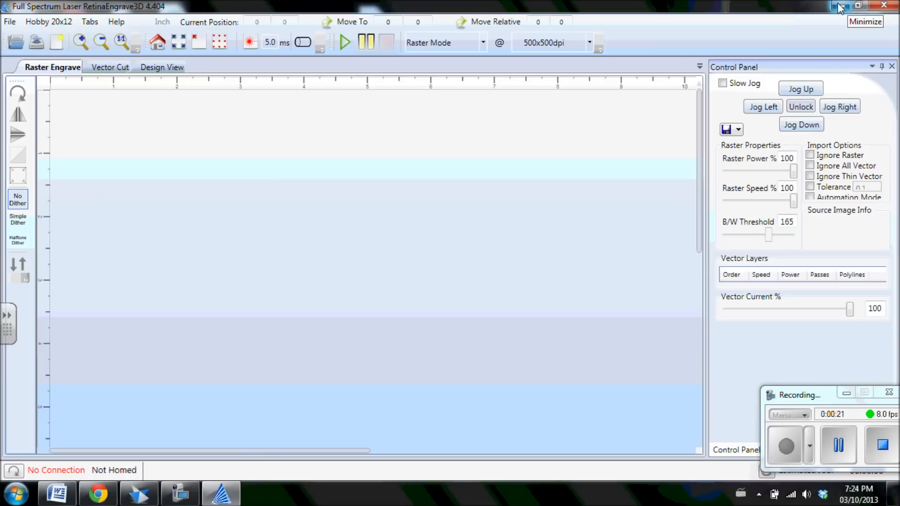
mouse_move(840, 7)
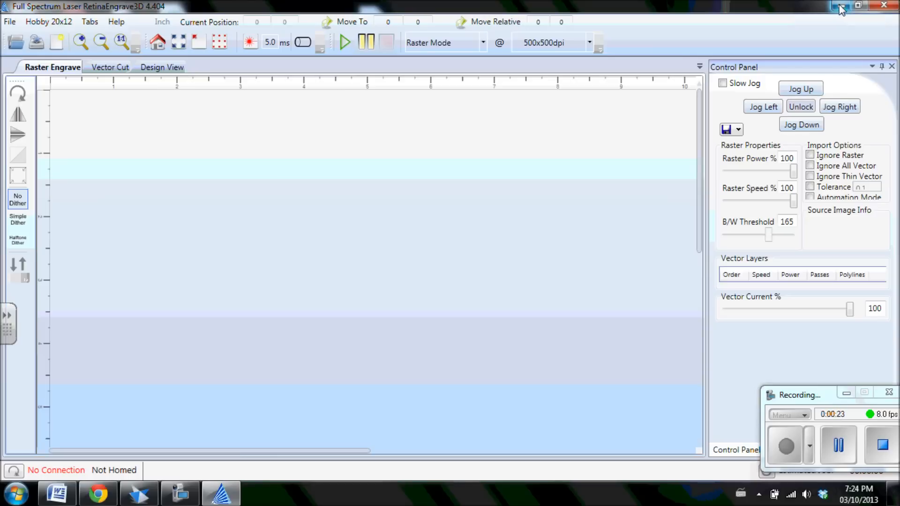
mouse_move(476, 234)
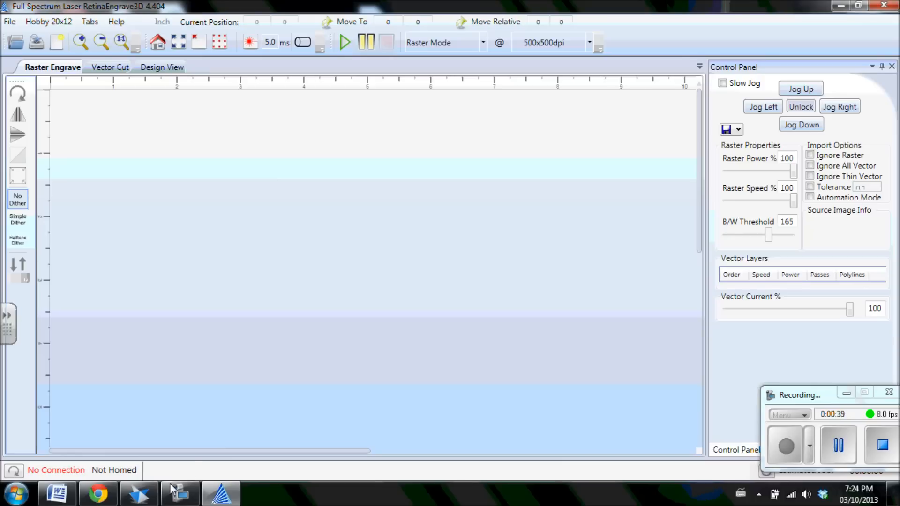
mouse_move(140, 492)
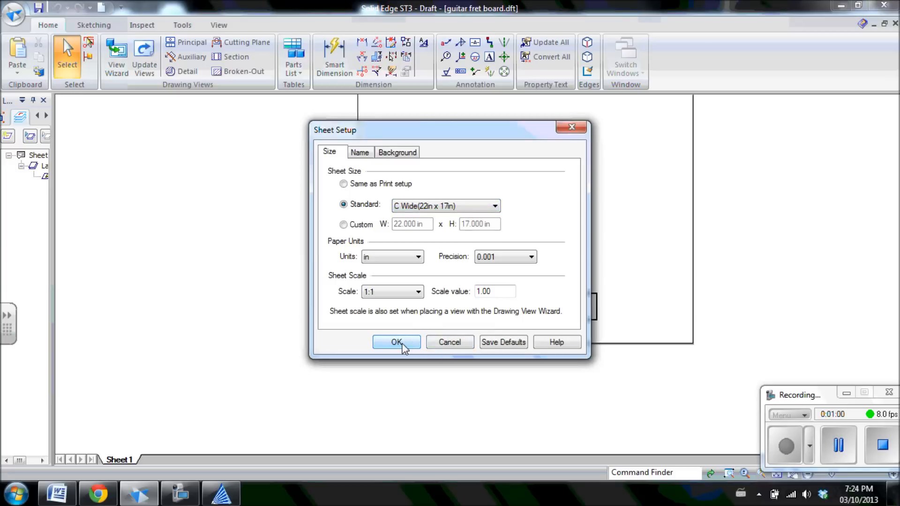
Accept Sheet Setup with Standard C Wide (22in x 17in) at scale 1:1.
click(396, 342)
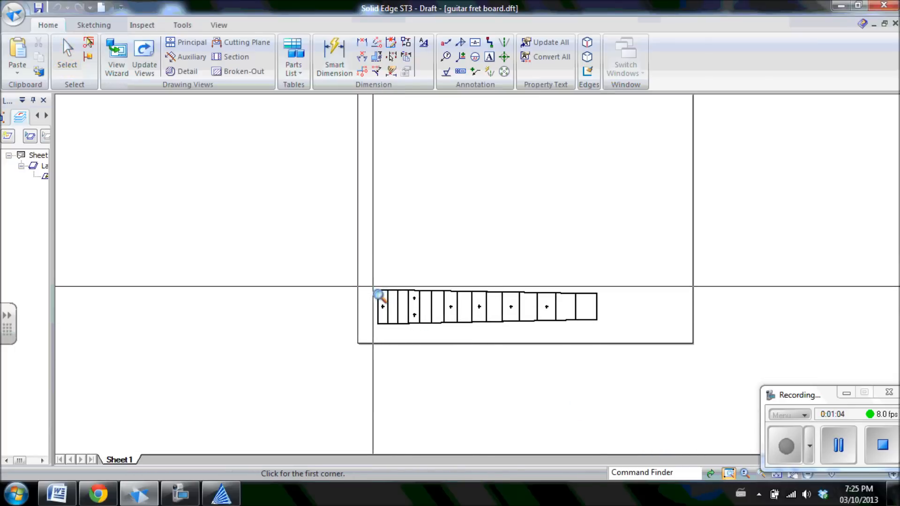
Zoom a box around the fret board outline so it fills the drawing window.
drag(377, 294, 572, 337)
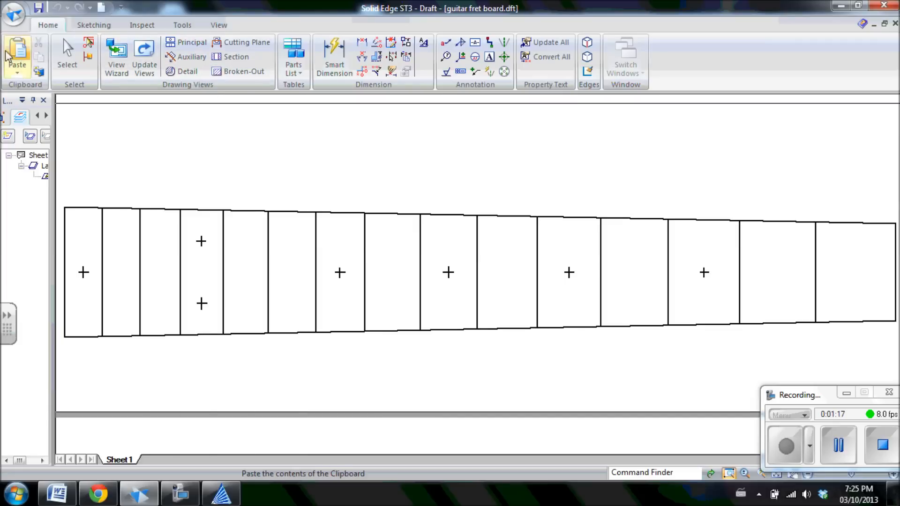
Start Print and choose Full Spectrum Engineering Driver as the printer.
click(13, 14)
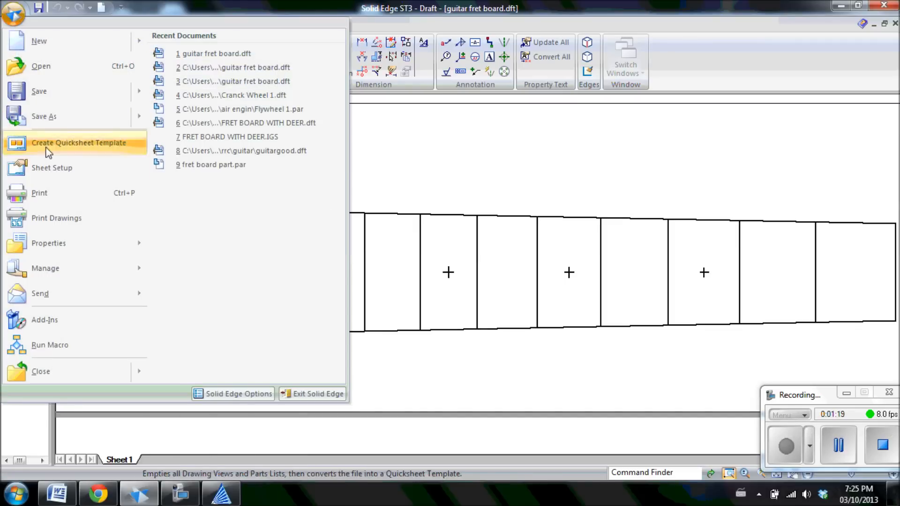
click(39, 192)
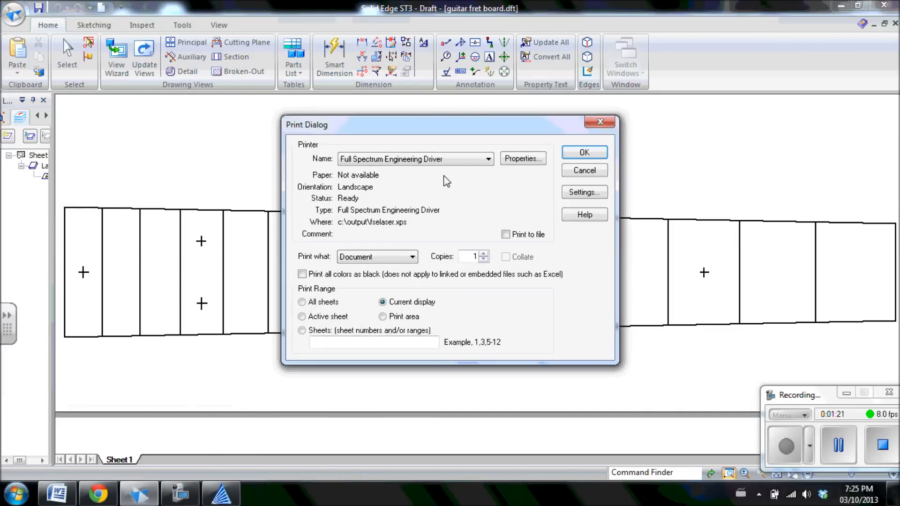
click(488, 160)
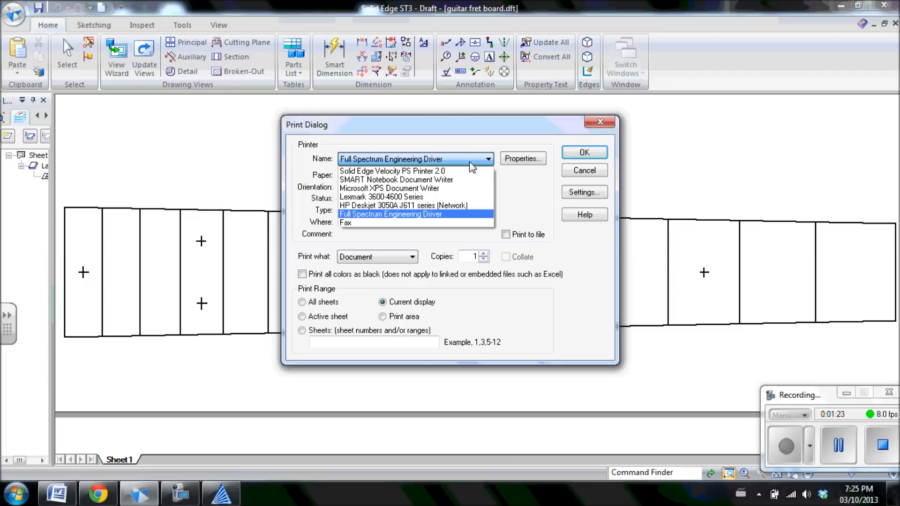
mouse_move(443, 190)
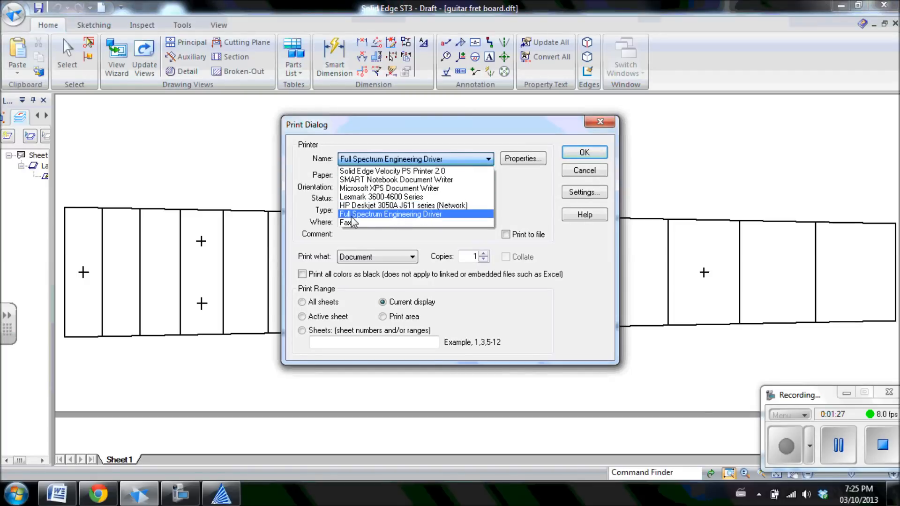
mouse_move(427, 221)
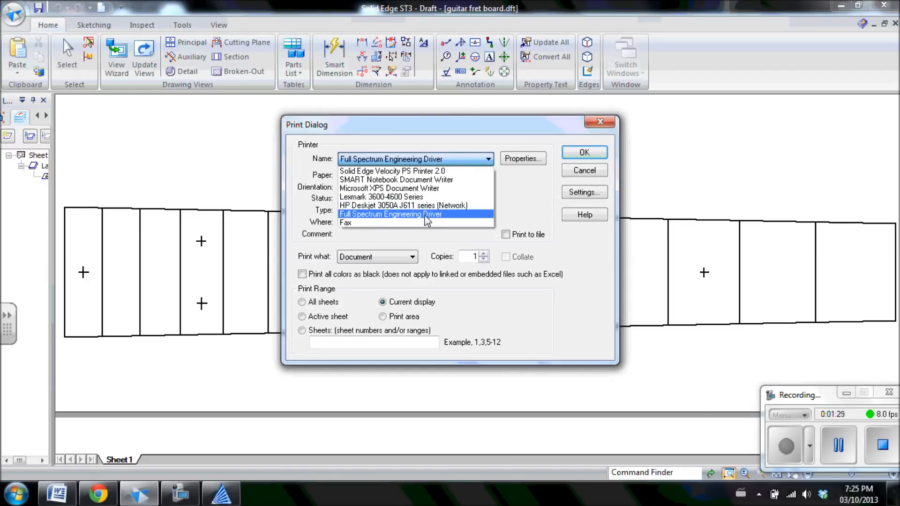
click(390, 214)
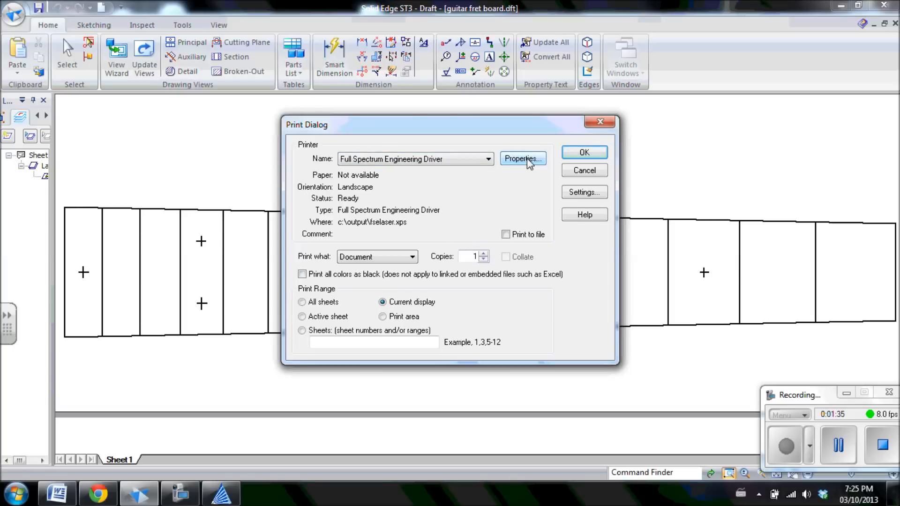
Set the laser driver's paper size to C size sheet in landscape via Properties > Layout > Advanced.
click(521, 158)
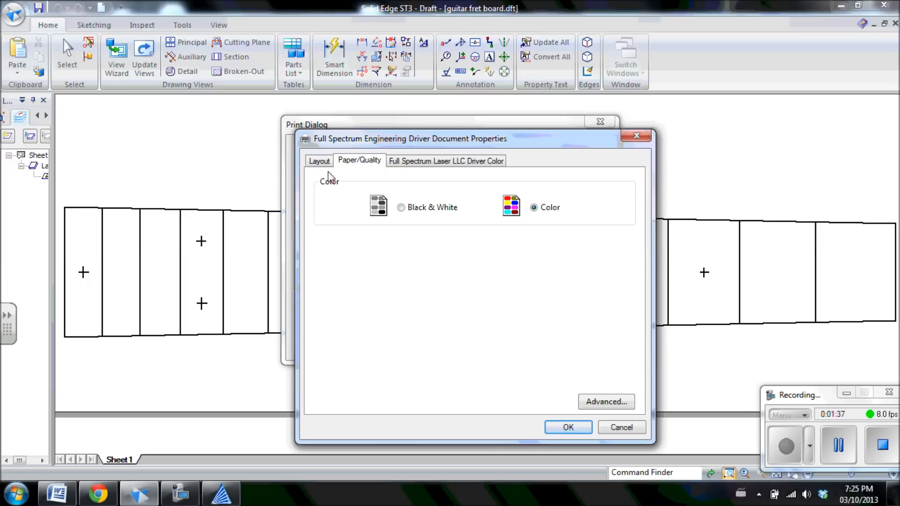
click(319, 161)
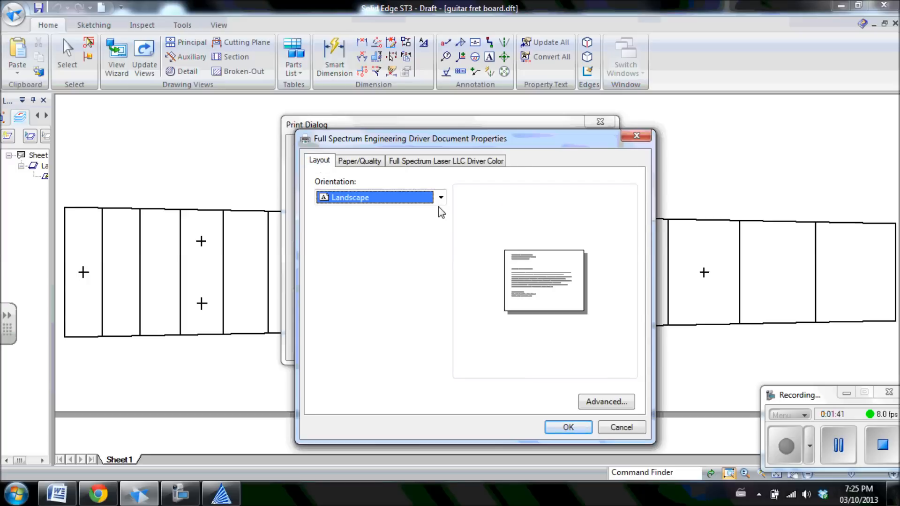
mouse_move(573, 388)
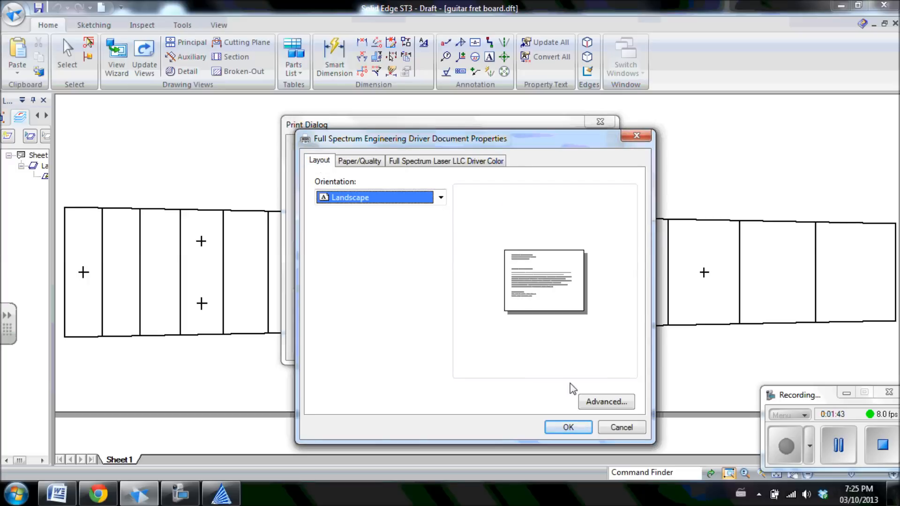
click(604, 402)
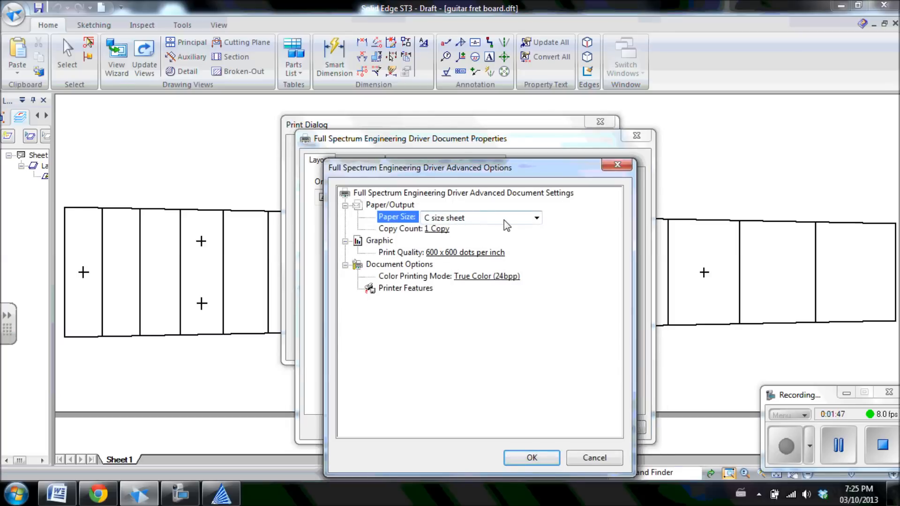
click(536, 217)
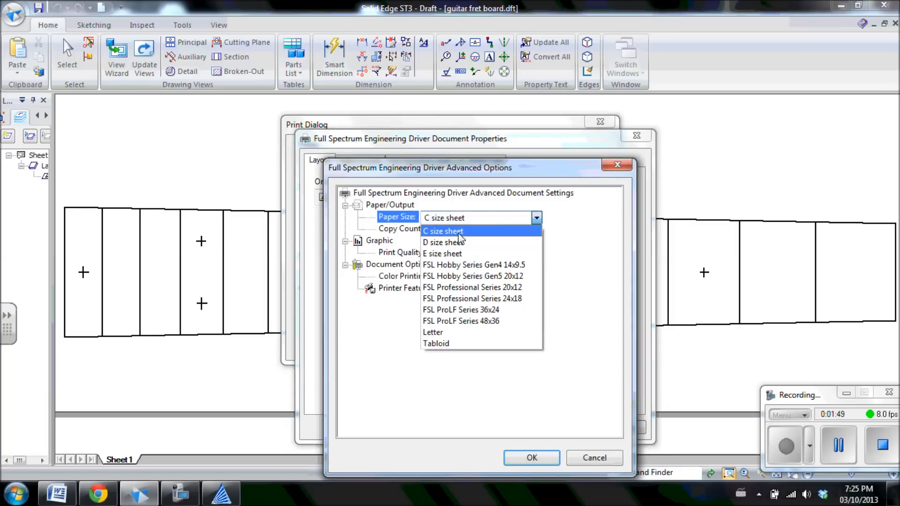
click(443, 231)
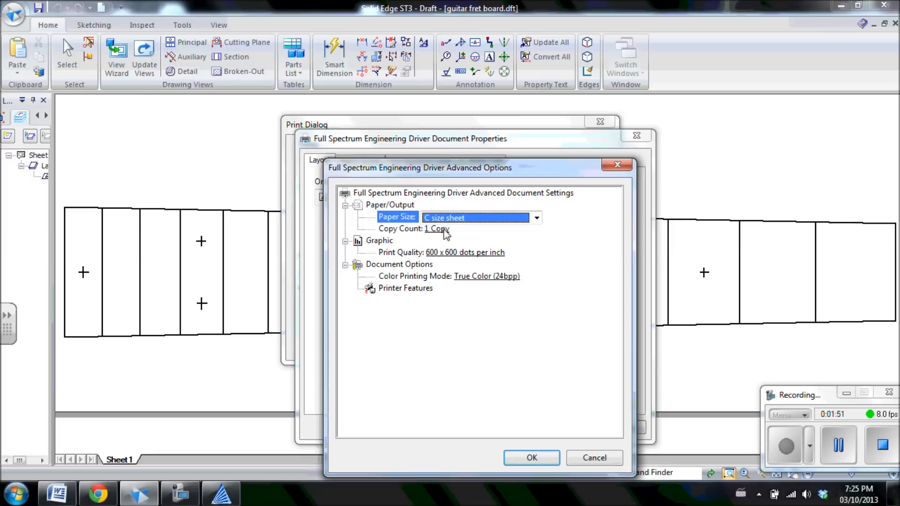
mouse_move(533, 443)
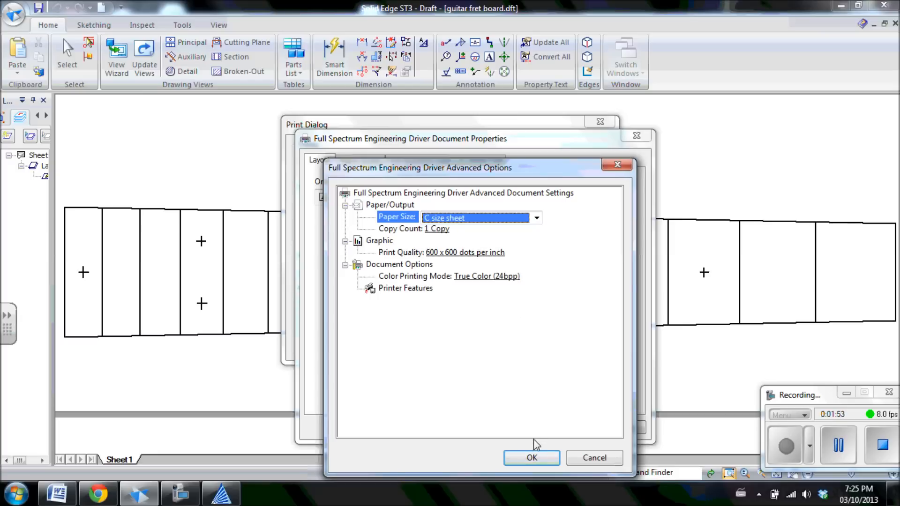
click(531, 457)
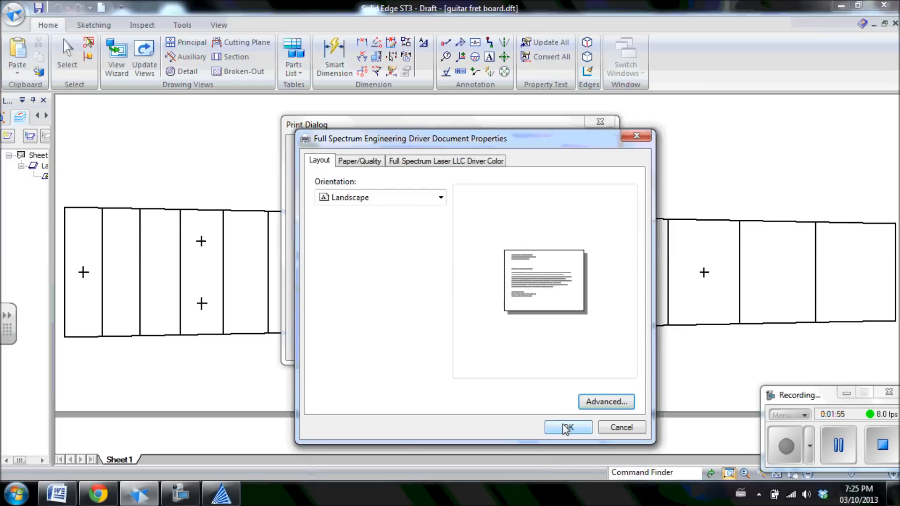
click(568, 428)
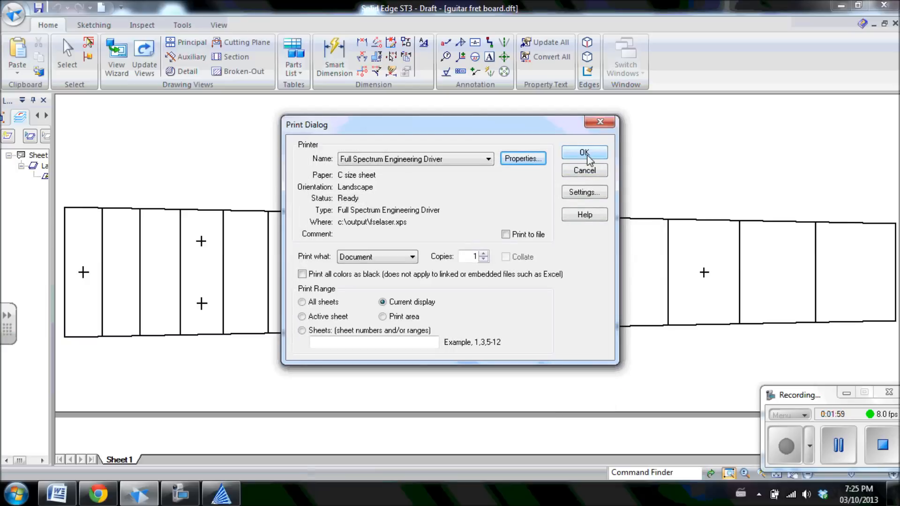
Send the fret board print to the laser driver, importing it into RetinaEngrave3D.
click(584, 153)
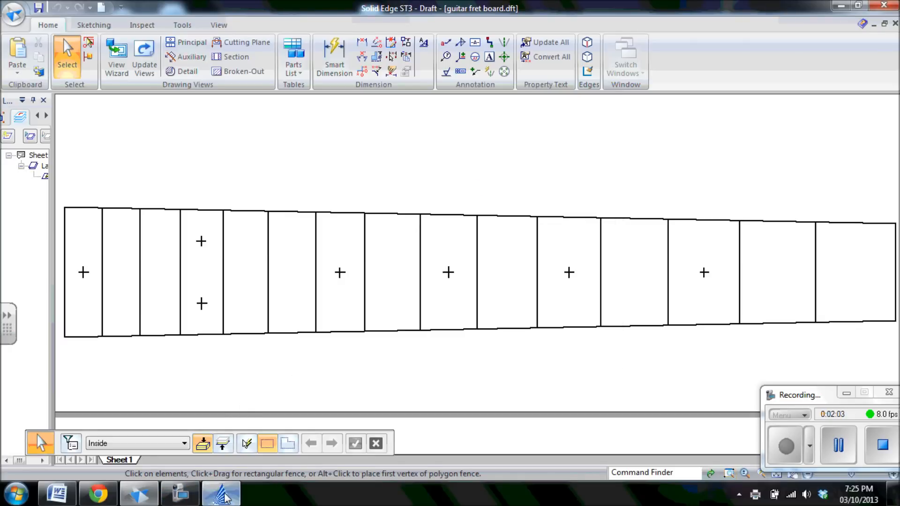
mouse_move(597, 183)
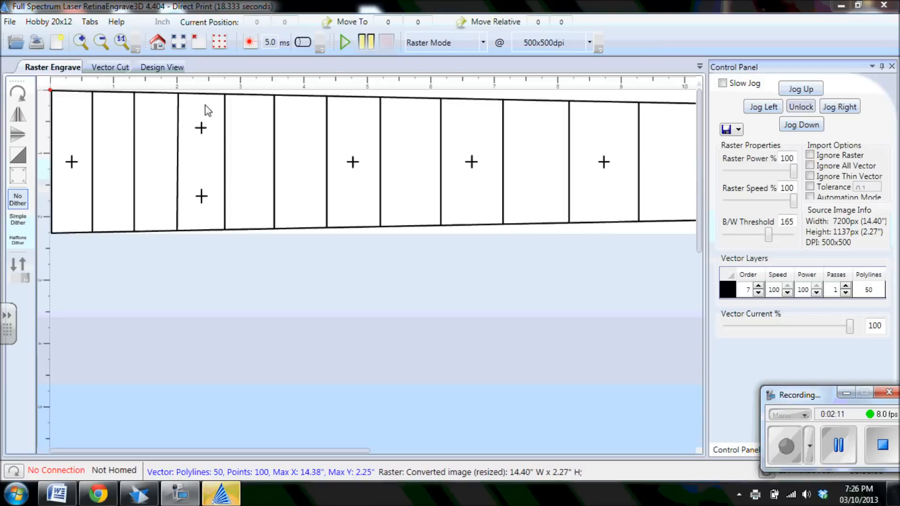
mouse_move(223, 257)
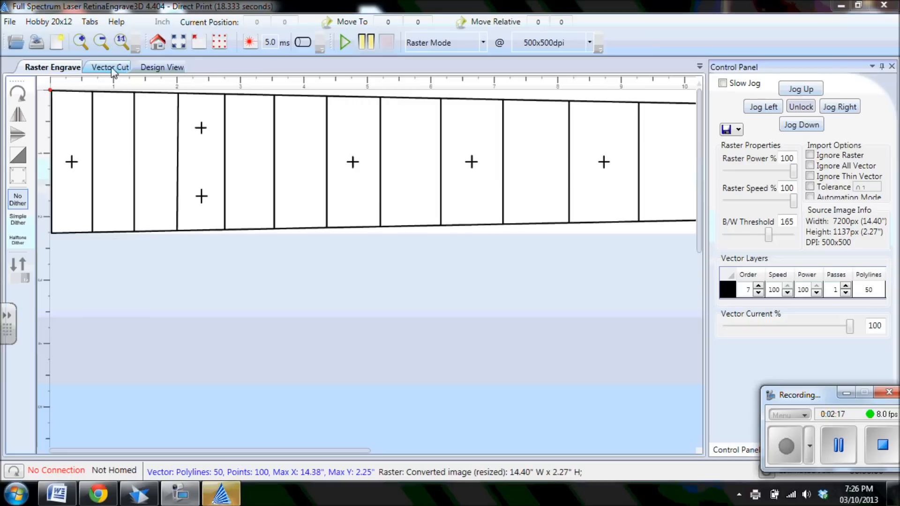
Switch to Vector Cut and show Resize Vector values X 14.375 by Y 2.25.
click(109, 67)
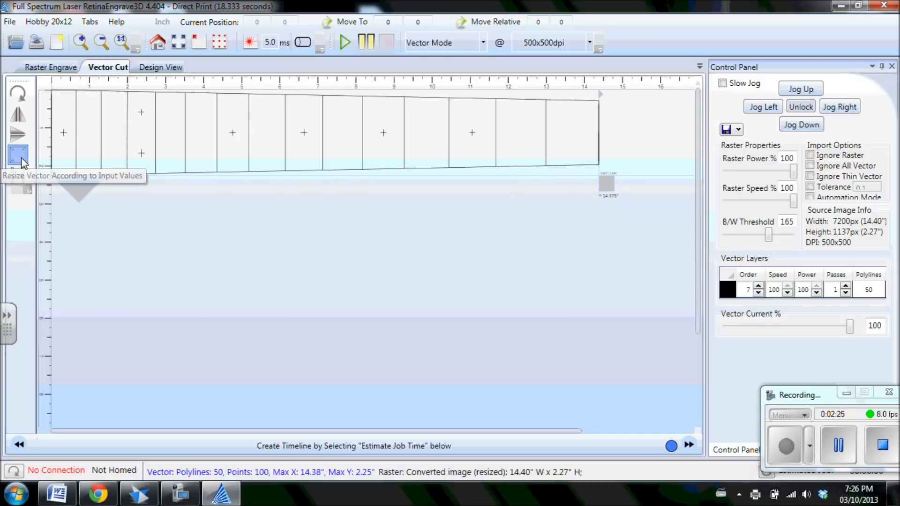
click(19, 155)
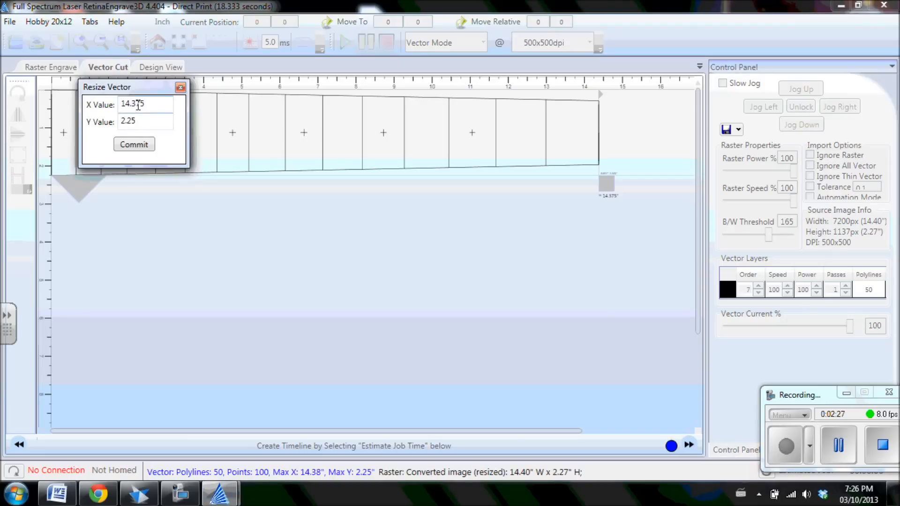